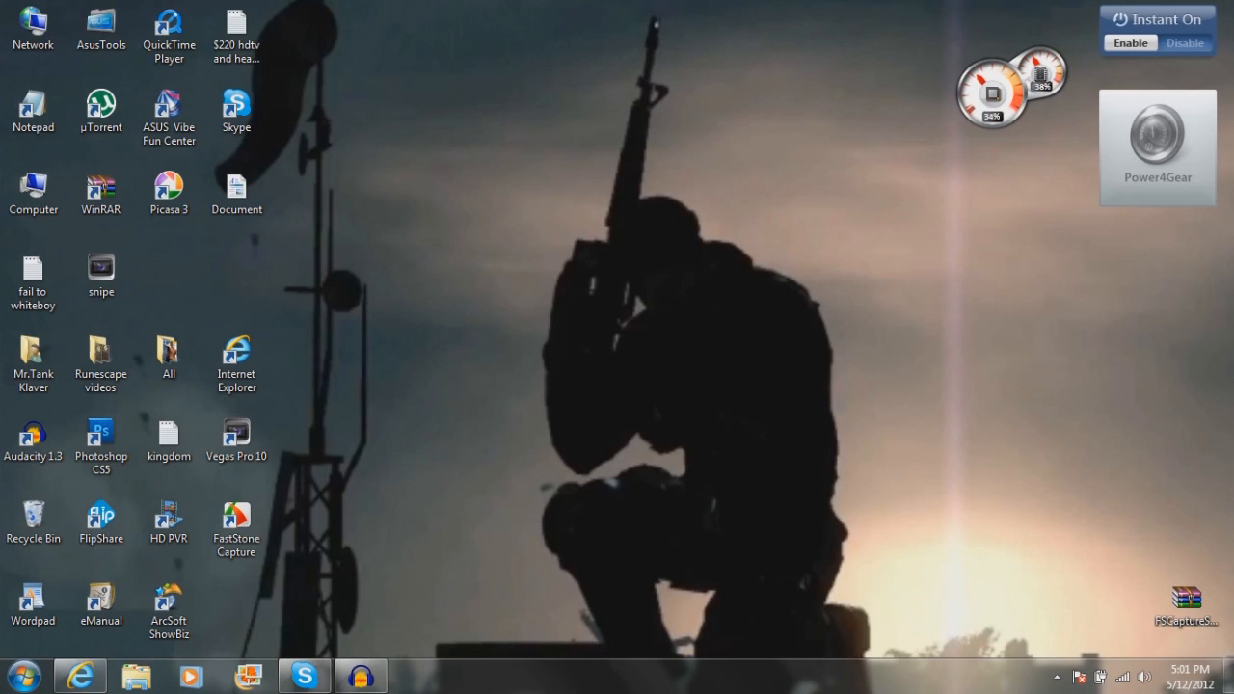
- Download the FastStone Capture 7.1 zip from the faststone.org download page
{"action": "left_click_drag", "start_coordinate": [236, 524], "coordinate": [440, 197]}
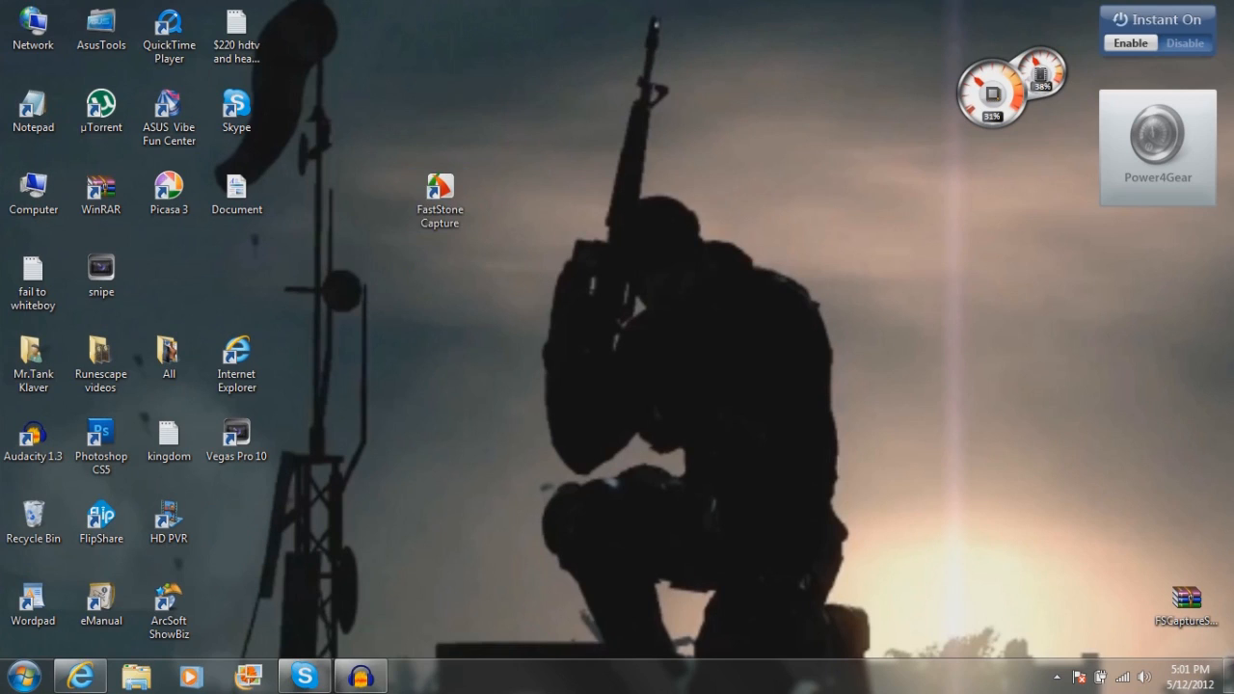
{"action": "left_click_drag", "start_coordinate": [440, 201], "coordinate": [235, 528]}
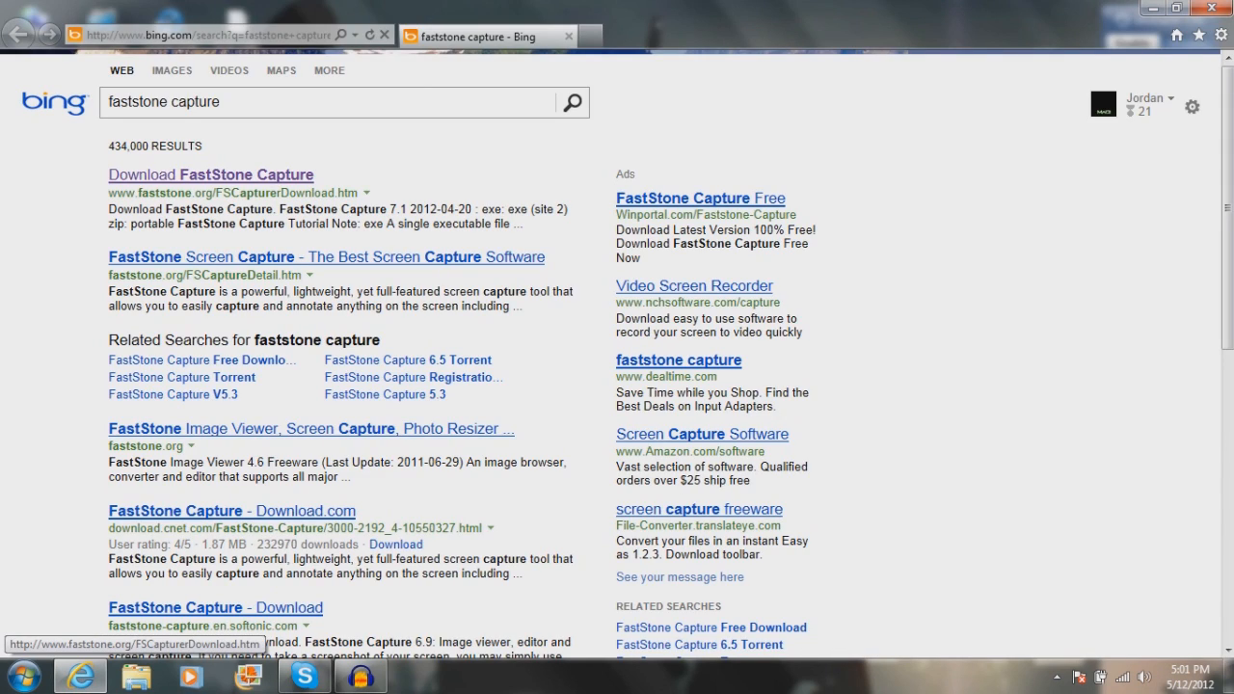
{"action": "left_click", "coordinate": [210, 173]}
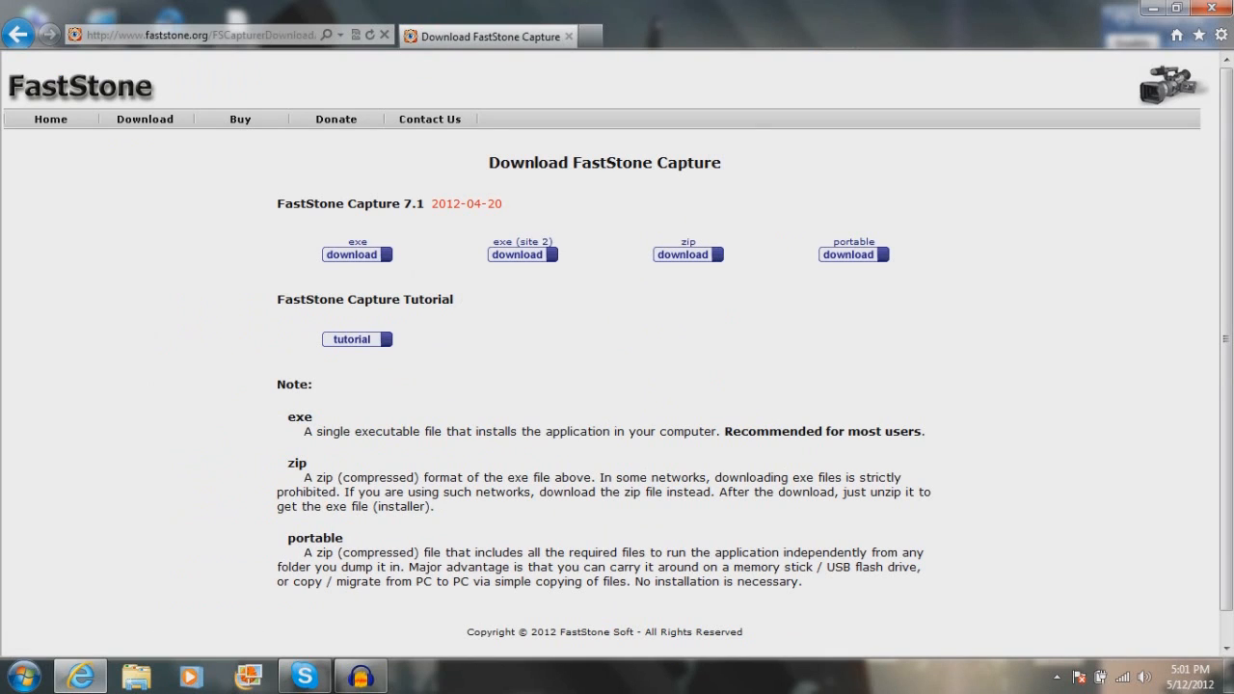
{"action": "mouse_move", "coordinate": [686, 254]}
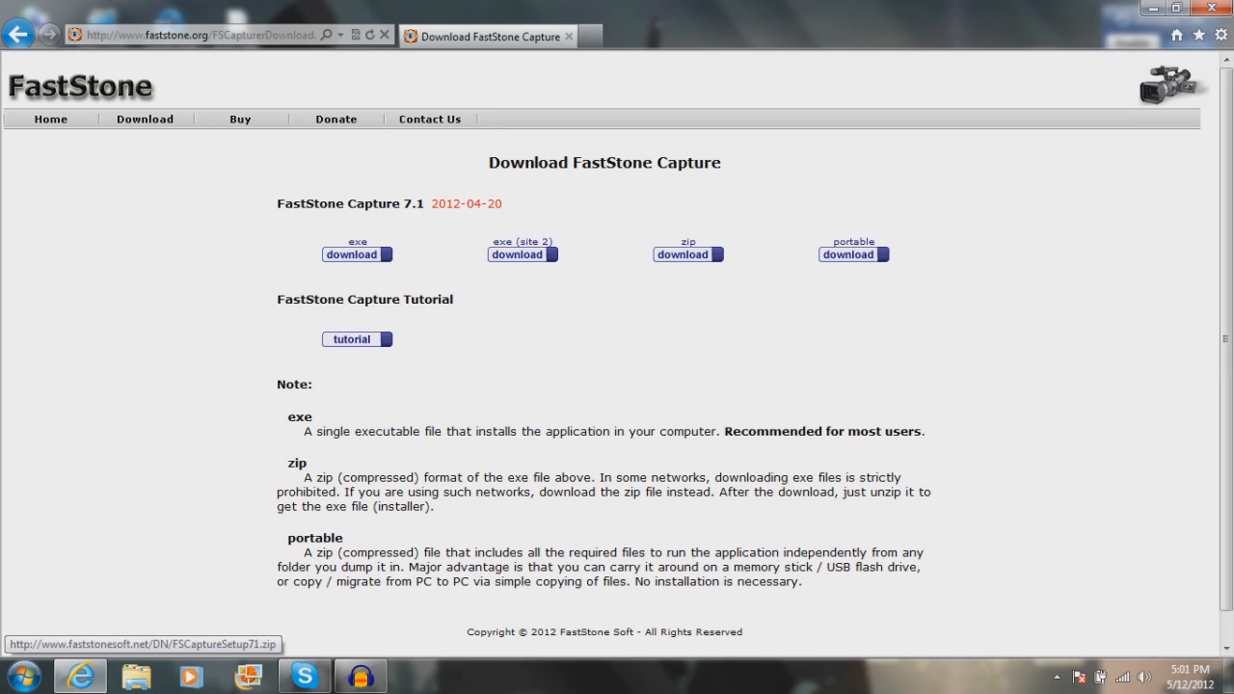
{"action": "left_click", "coordinate": [1176, 7]}
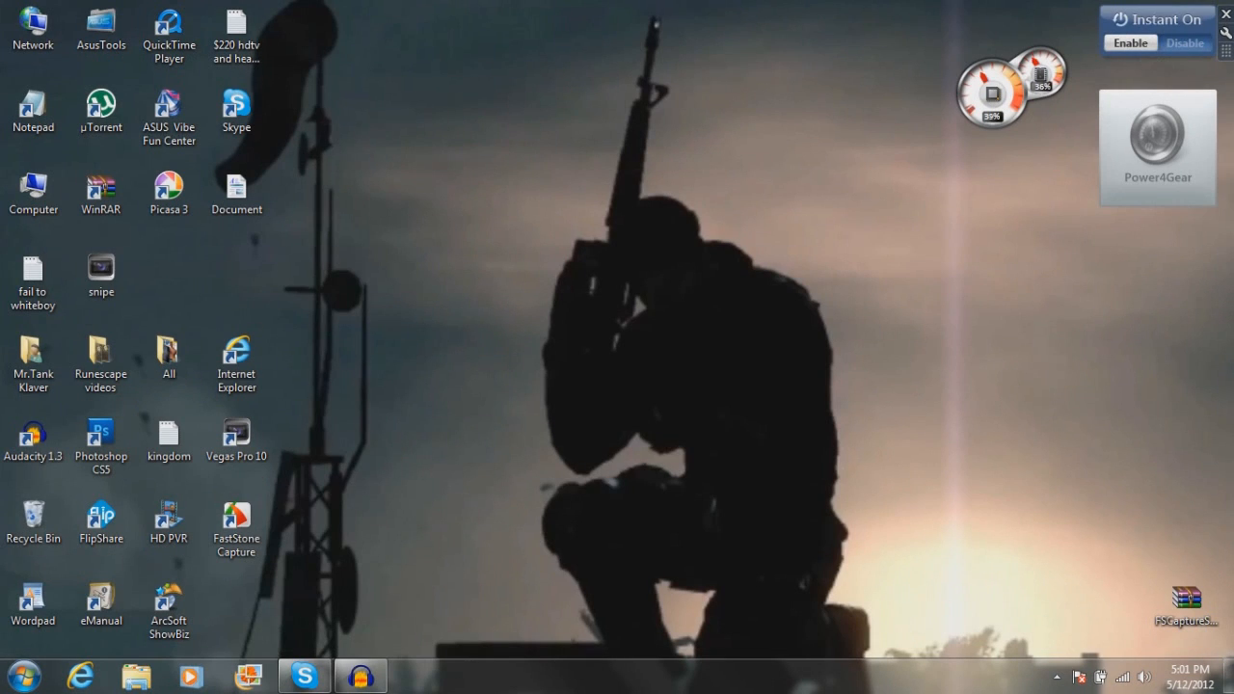
- Extract the setup file from the downloaded zip onto the desktop with WinRAR's Extract To
{"action": "left_click_drag", "start_coordinate": [1188, 597], "coordinate": [574, 185]}
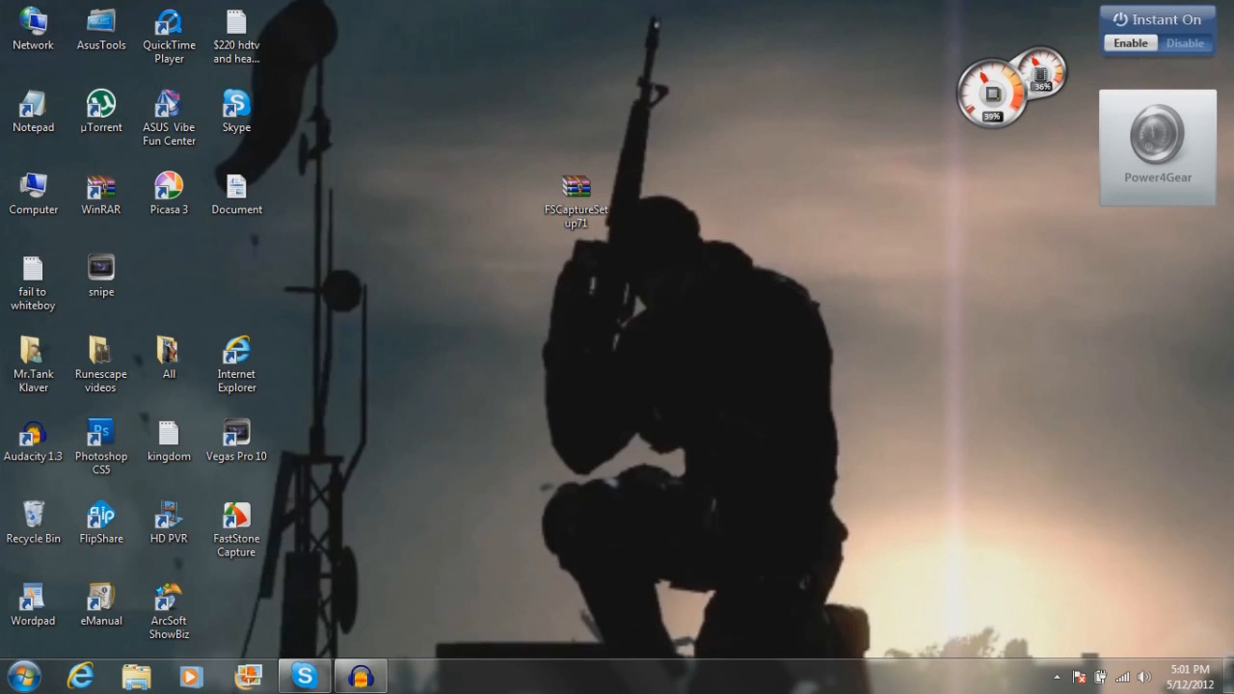
{"action": "left_click", "coordinate": [575, 193]}
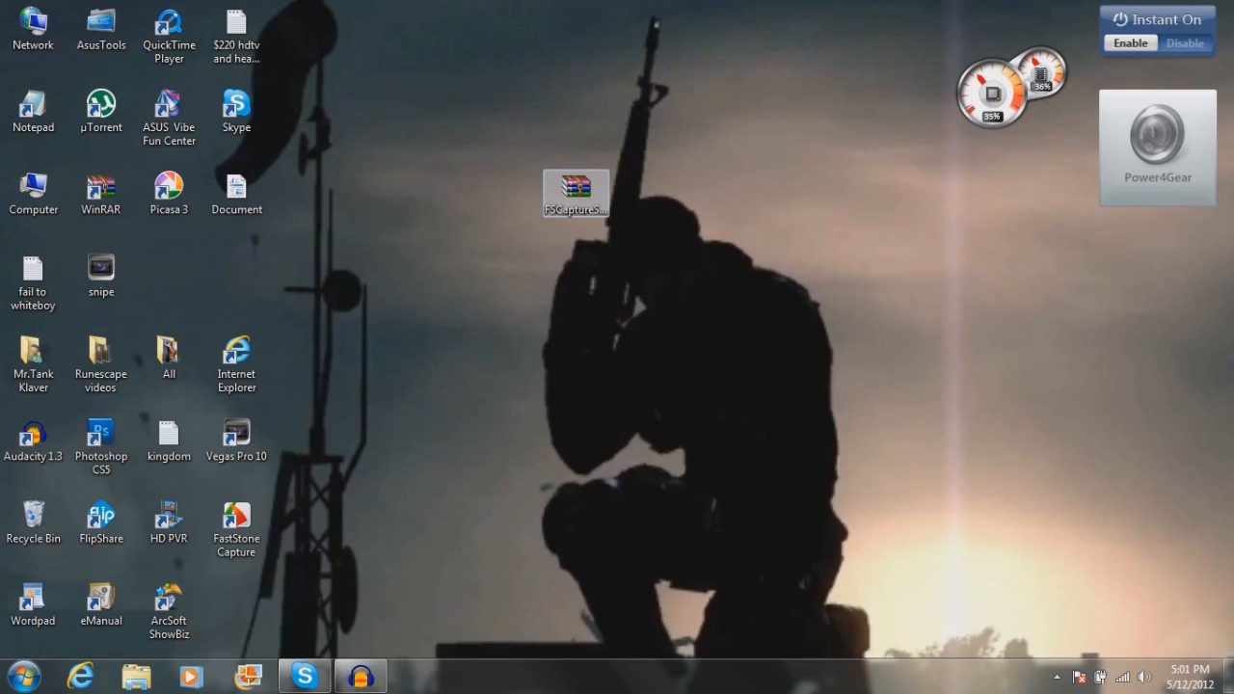
{"action": "double_click", "coordinate": [574, 193]}
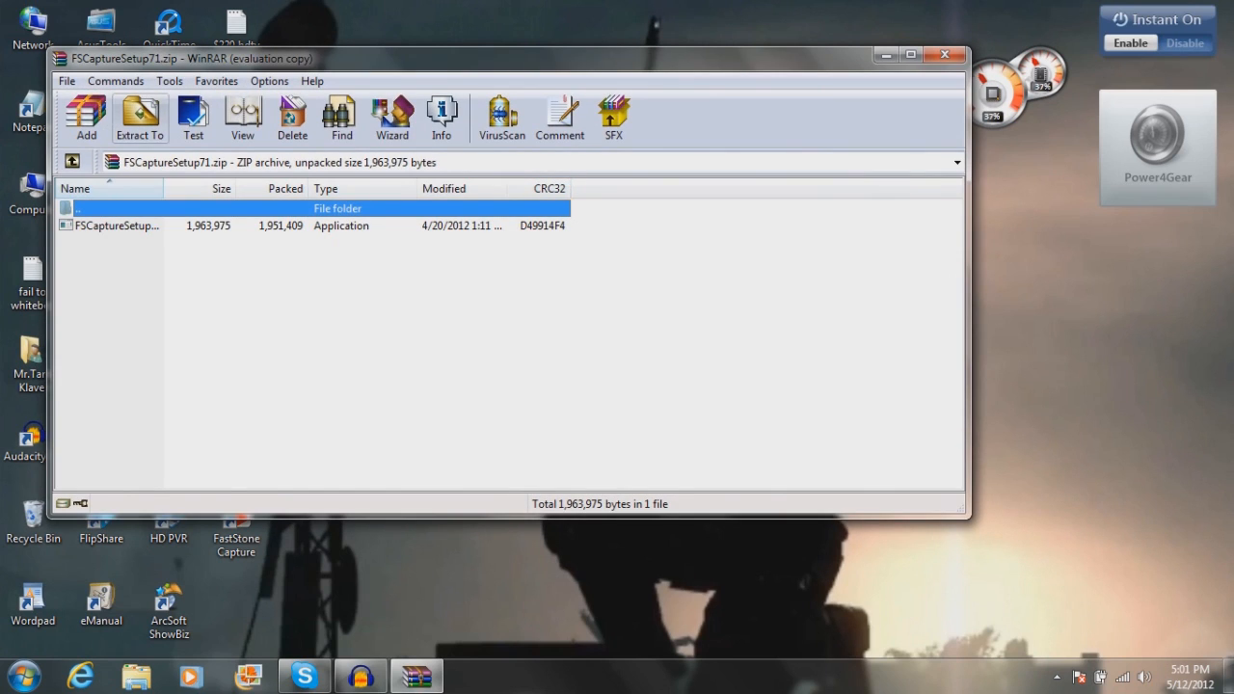
{"action": "left_click", "coordinate": [139, 115]}
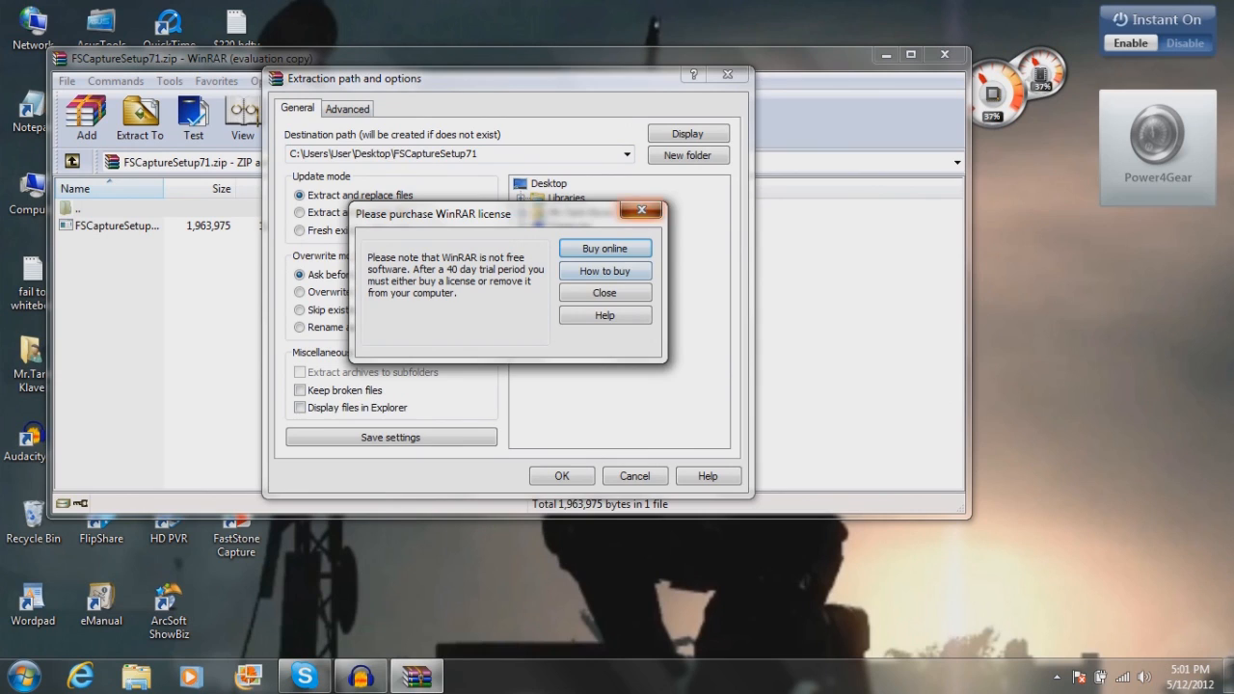
{"action": "left_click", "coordinate": [606, 293]}
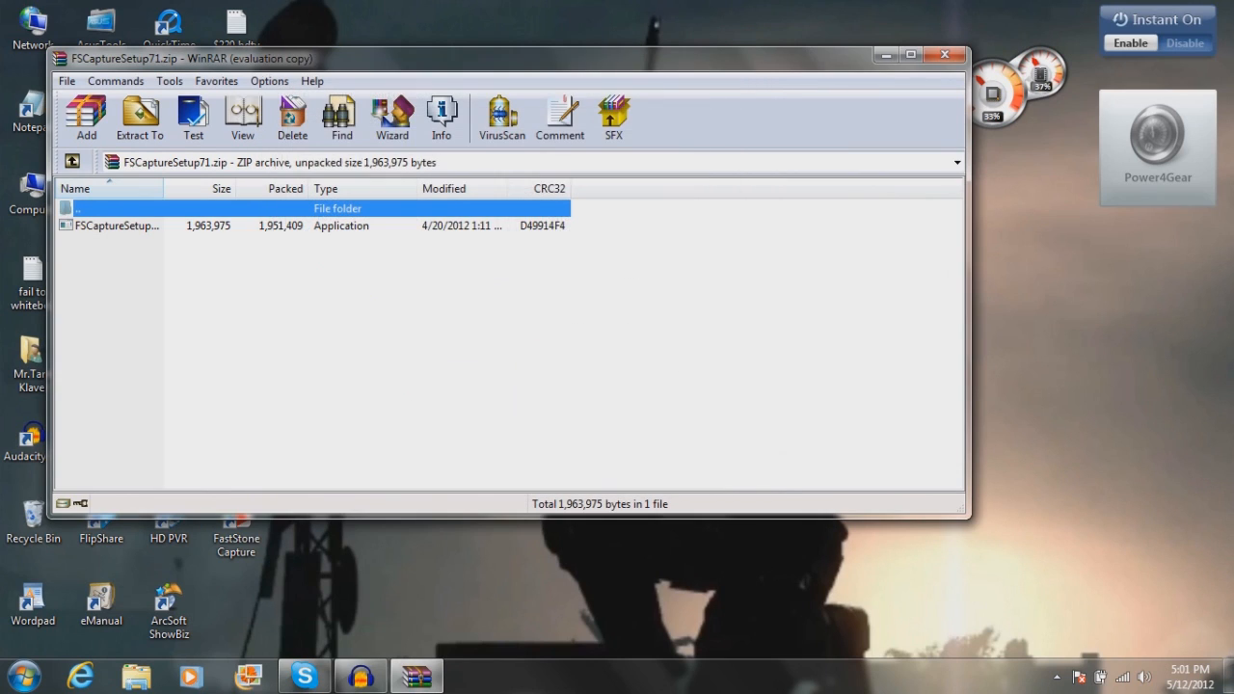
{"action": "left_click", "coordinate": [945, 54]}
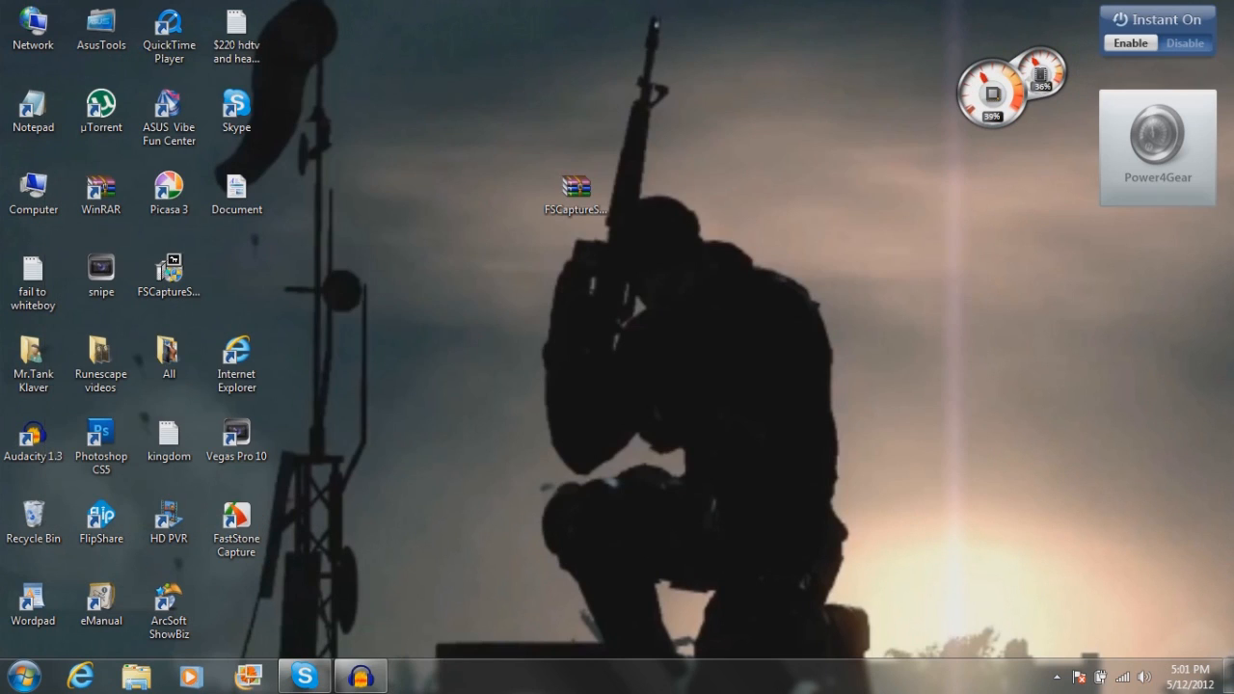
- Delete the FastStone zip and setup file from the desktop and select the bottom file
{"action": "right_click", "coordinate": [509, 281]}
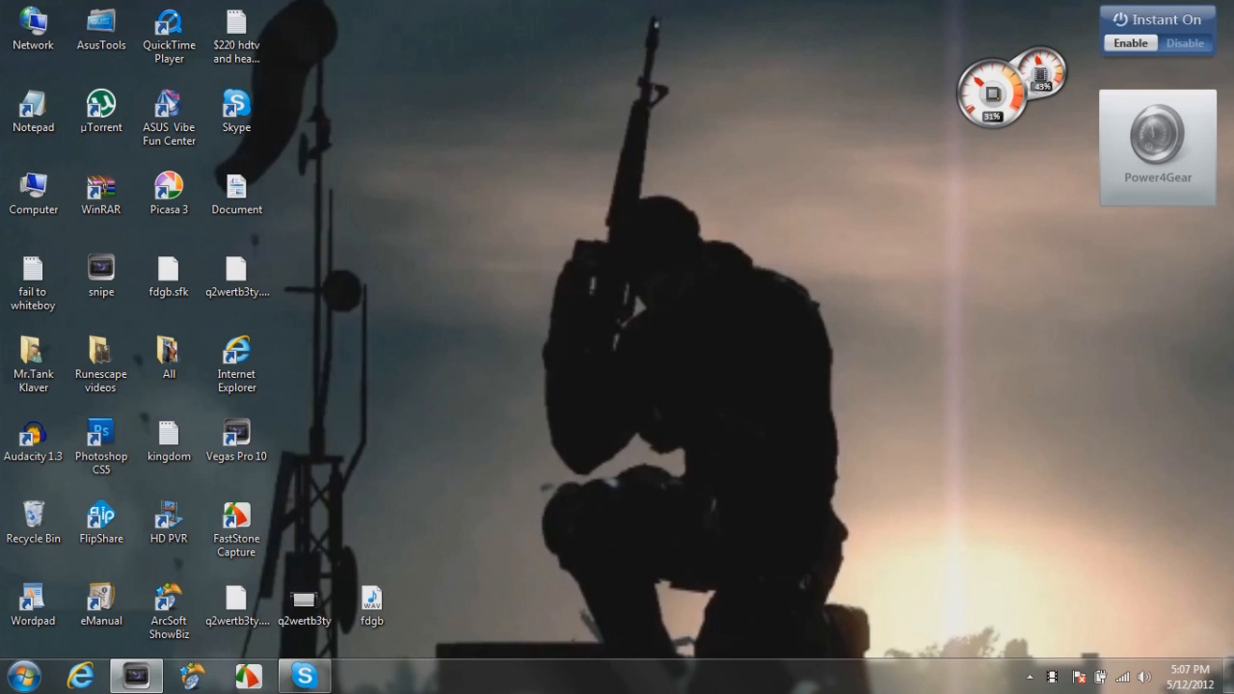
{"action": "left_click", "coordinate": [305, 600]}
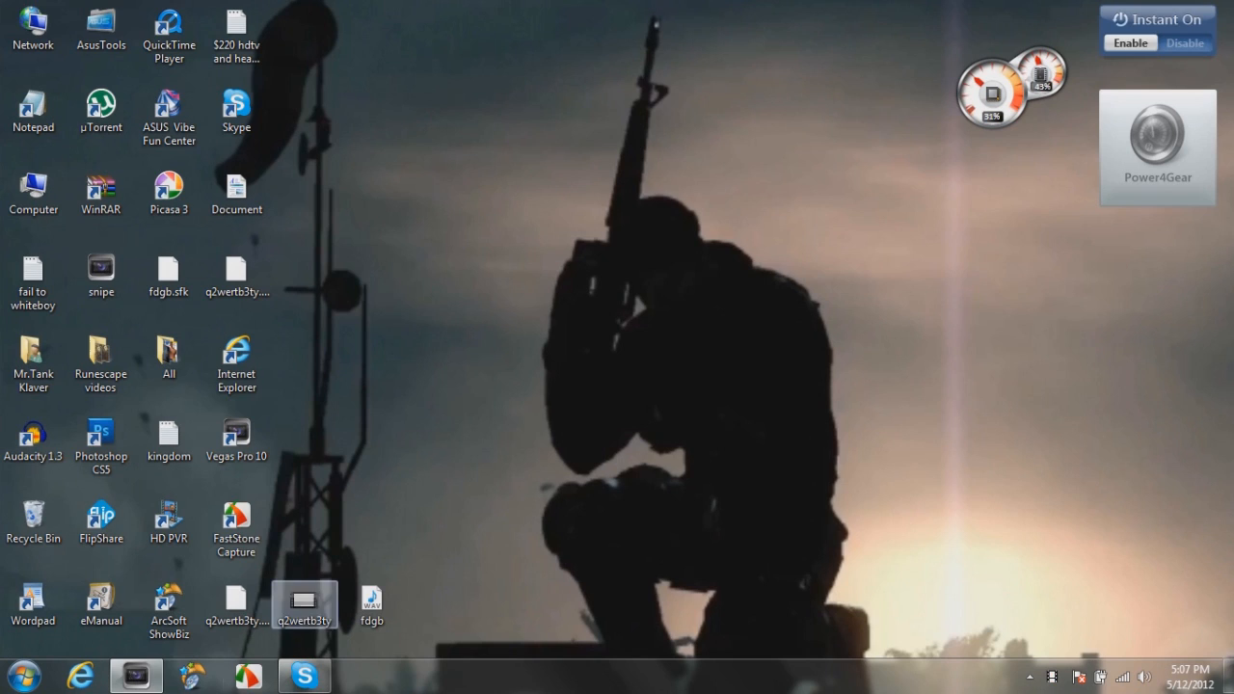